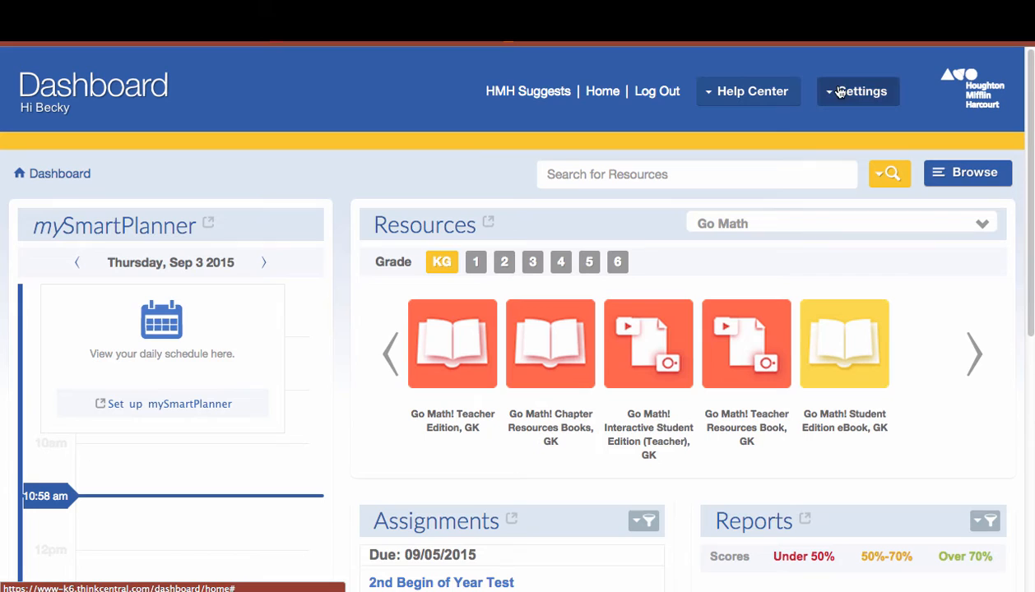
Go from the dashboard to the Manage Classes page via the Classes link
left_click(859, 93)
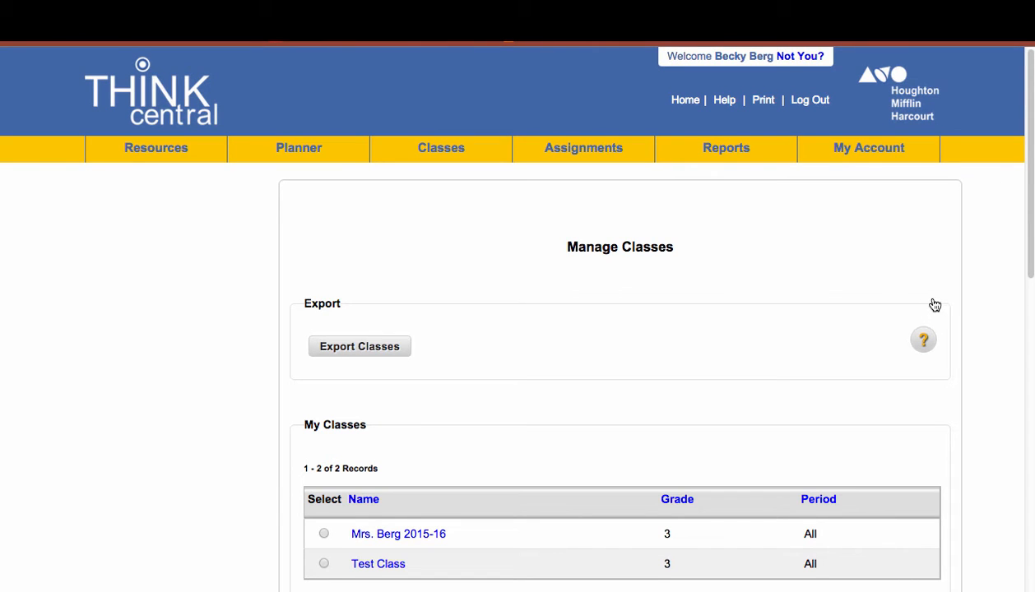
scroll("down", 3)
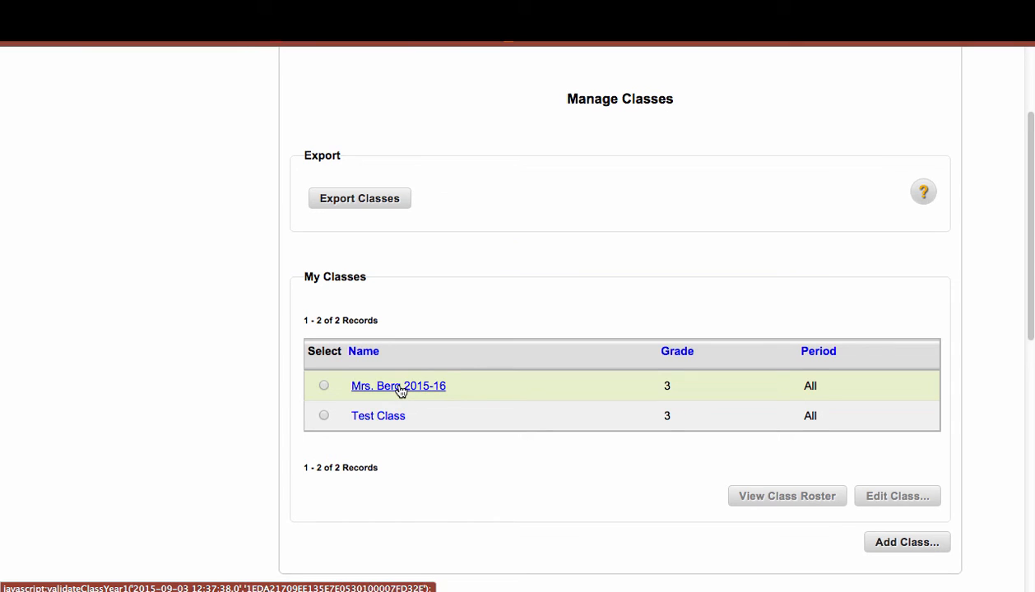
Open Mrs. Berg 2015-16 in Edit Class and review its details, adaptive products and library programs
left_click(398, 385)
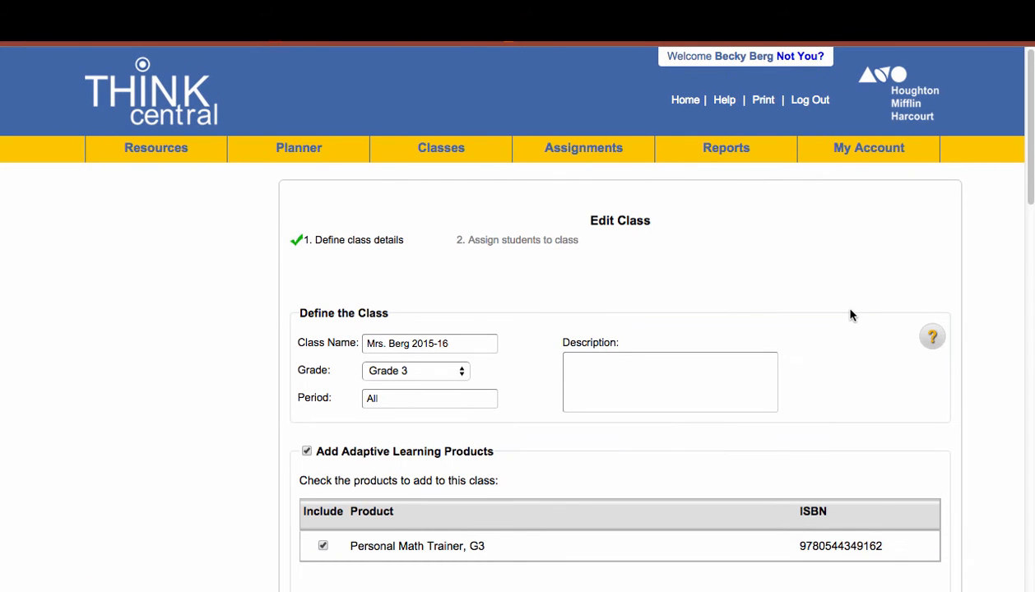
scroll("down", 3)
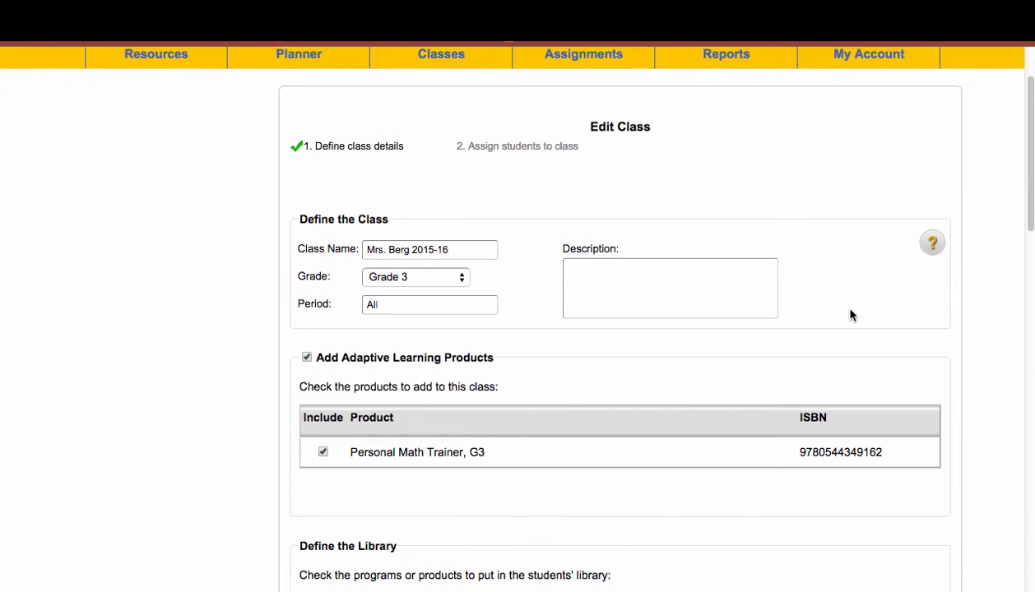
scroll("down", 3)
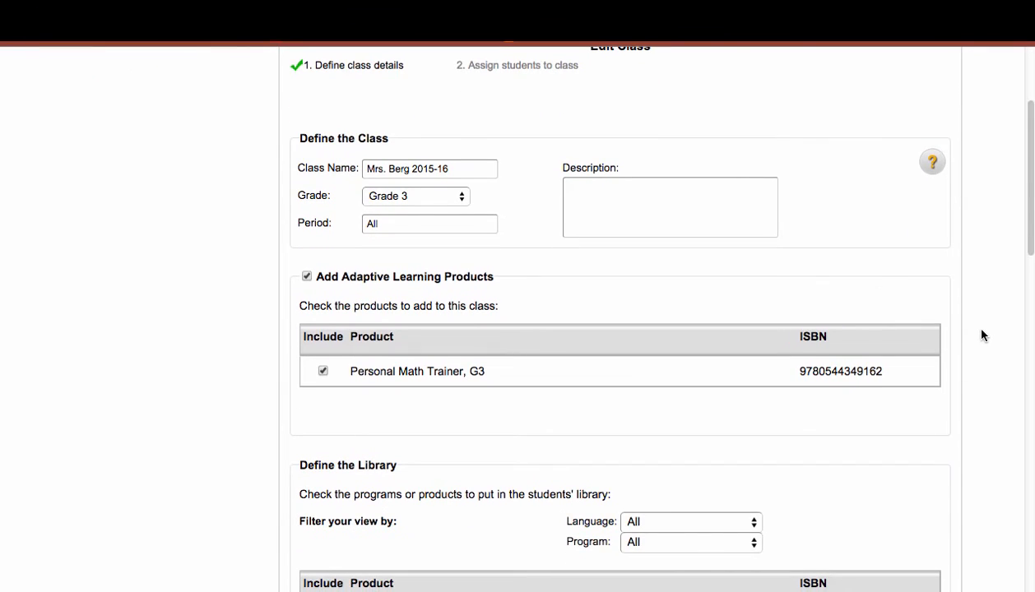
scroll("down", 3)
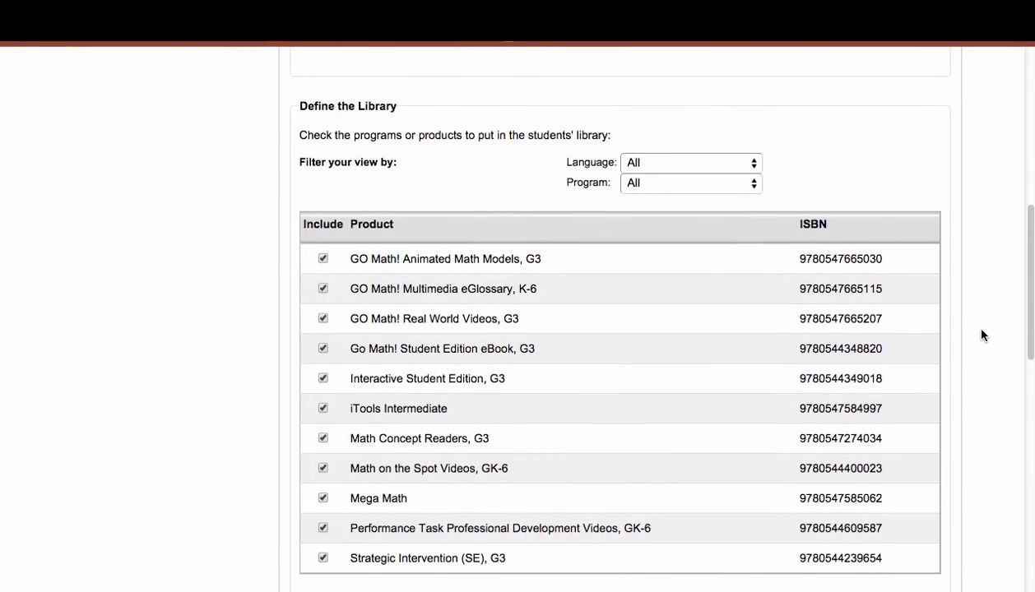
scroll("down", 3)
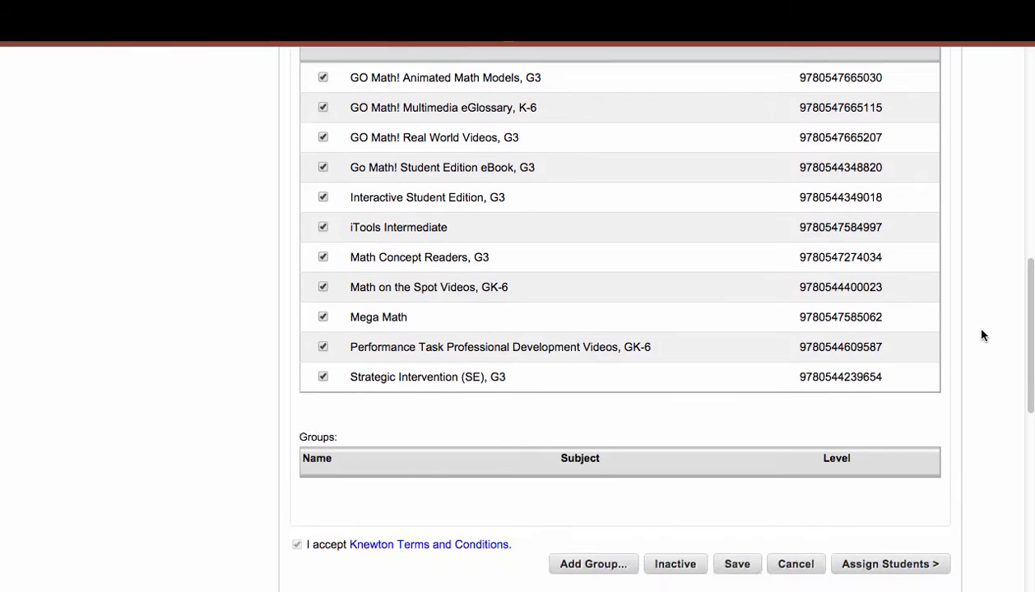
scroll("down", 3)
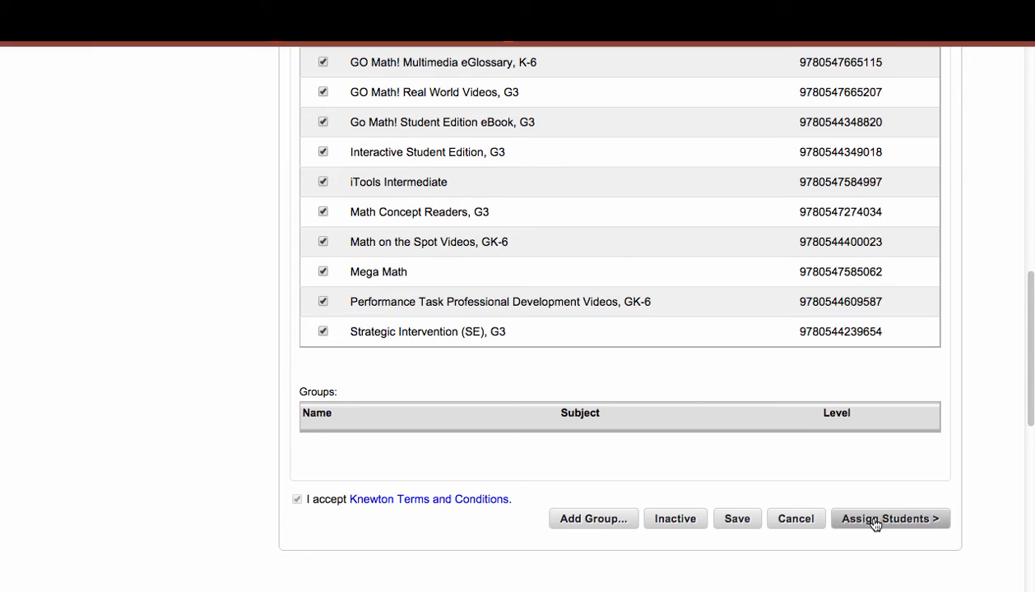
Proceed to Assign Students for Mrs. Berg 2015-16 and filter the student list to Grade 3
left_click(888, 518)
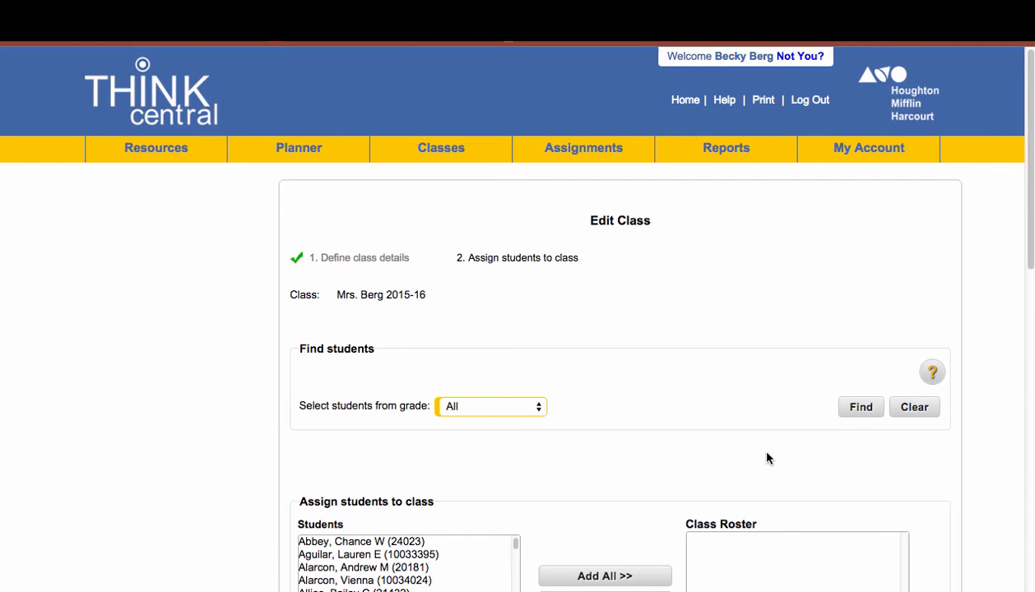
scroll("down", 3)
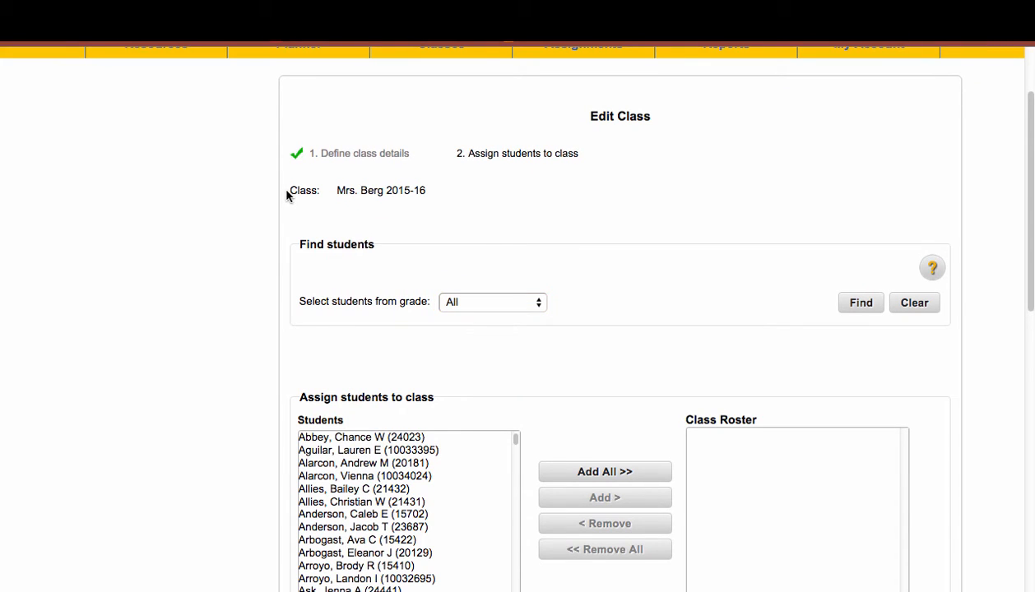
mouse_move(436, 197)
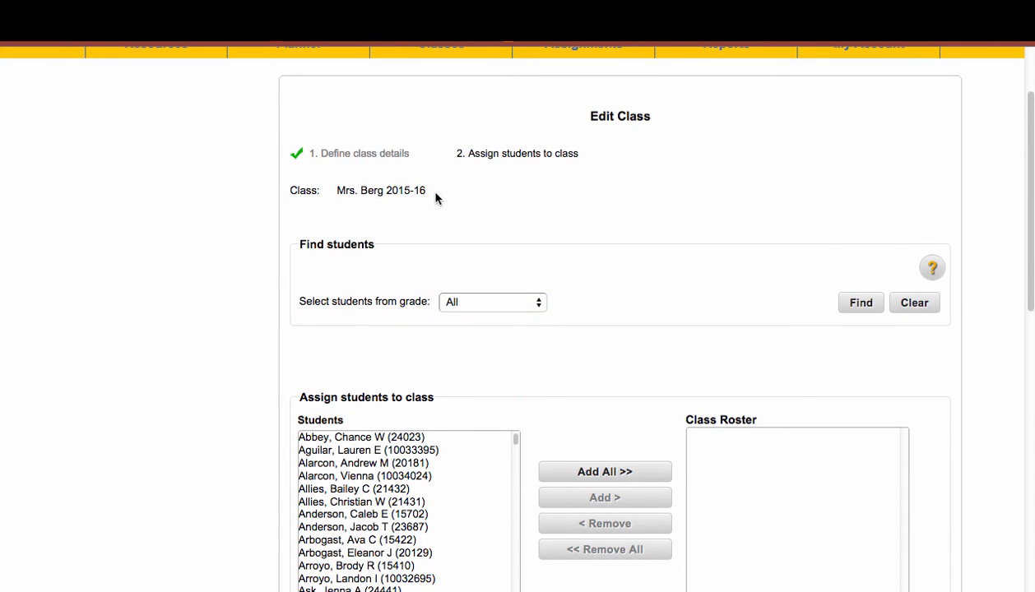
mouse_move(510, 302)
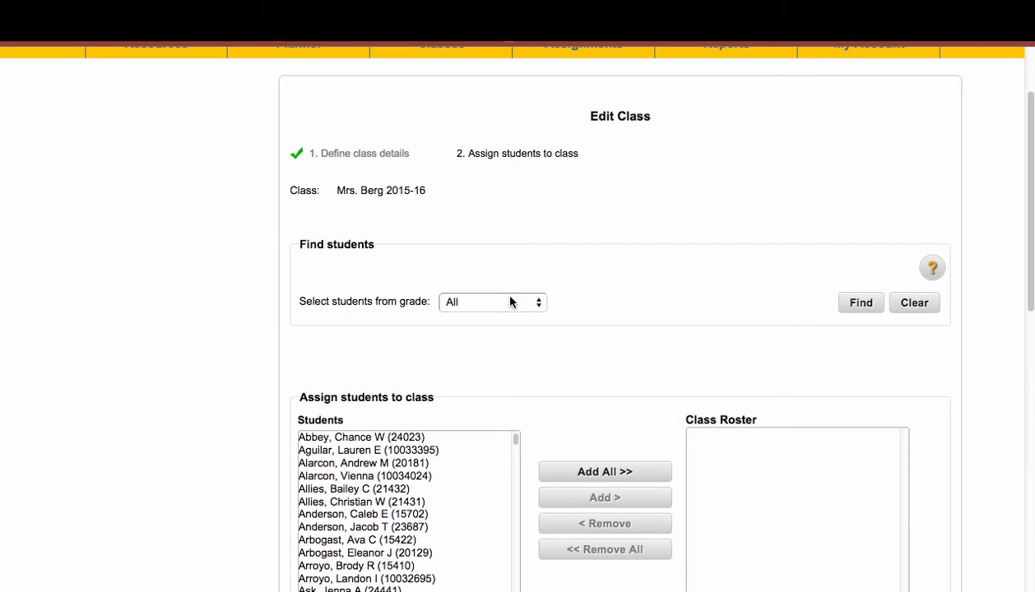
left_click(490, 303)
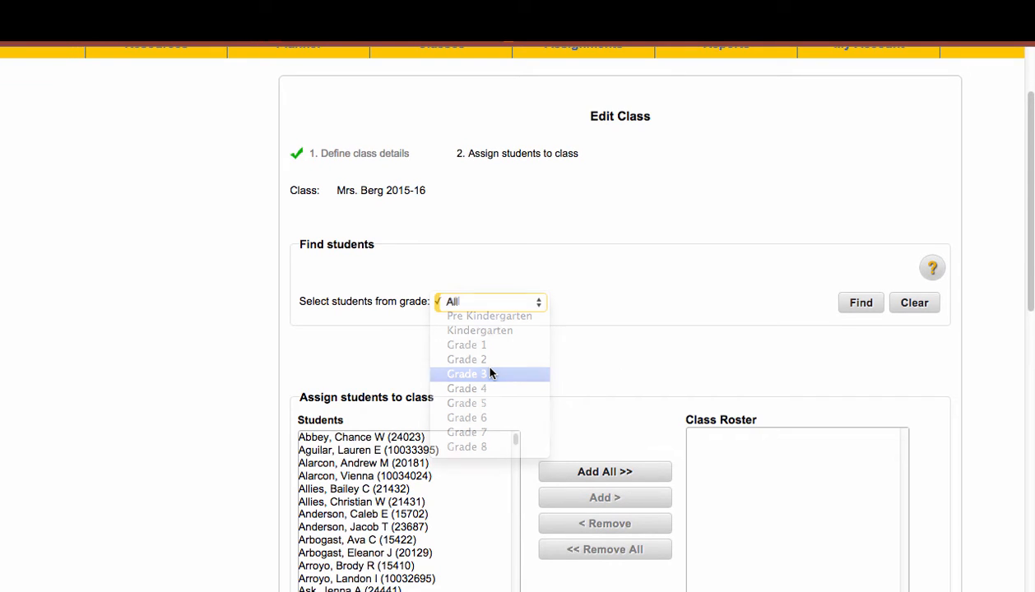
left_click(467, 375)
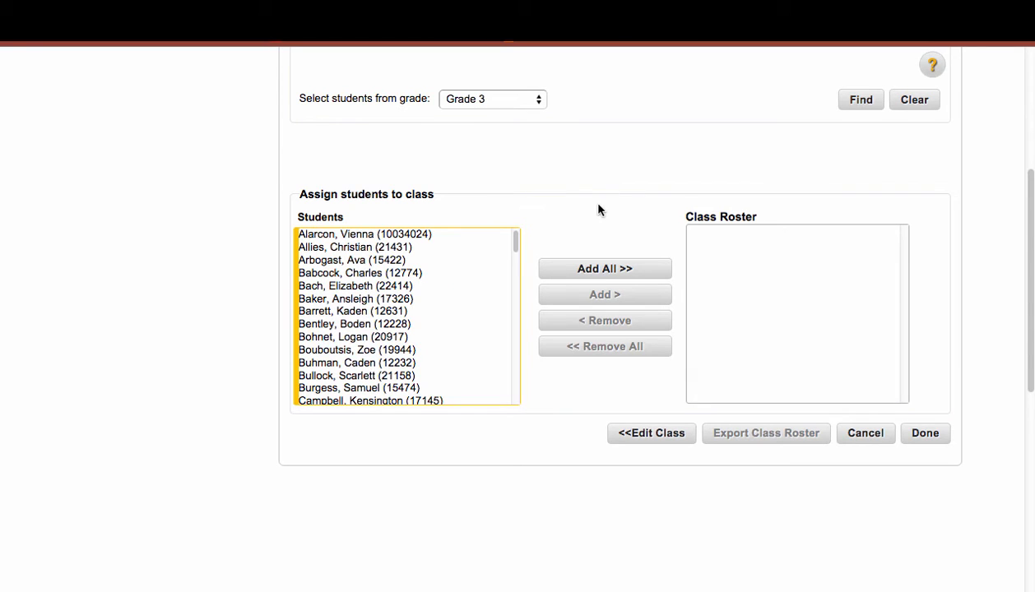
scroll("down", 3)
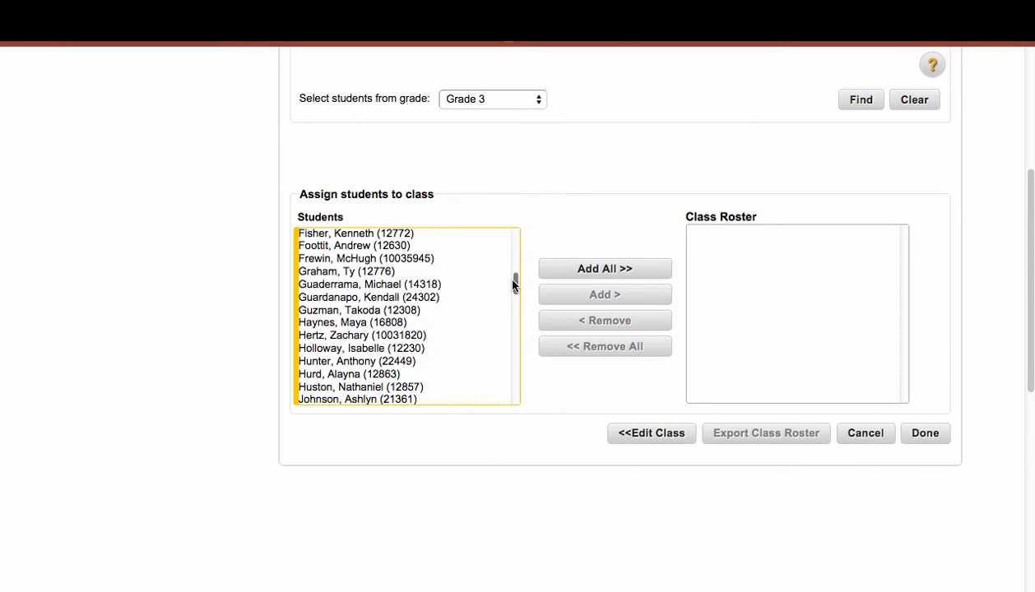
scroll("down", 3)
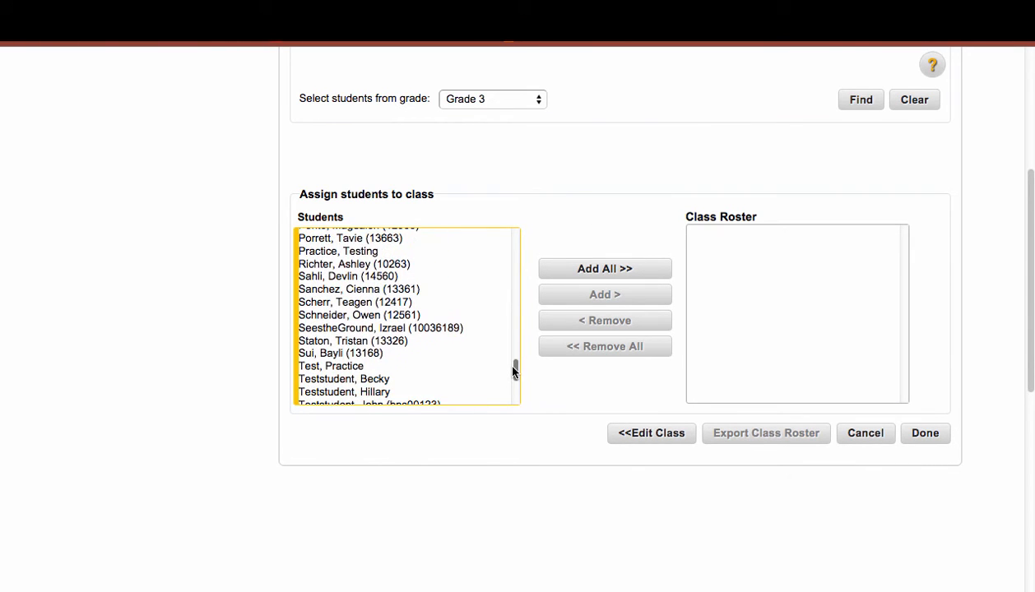
scroll("down", 3)
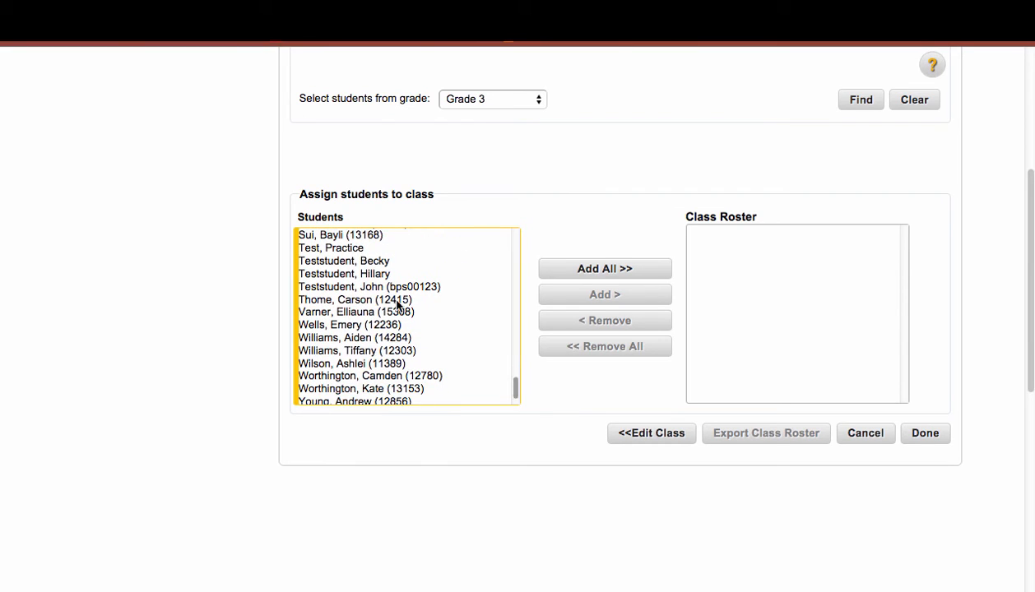
left_click(330, 246)
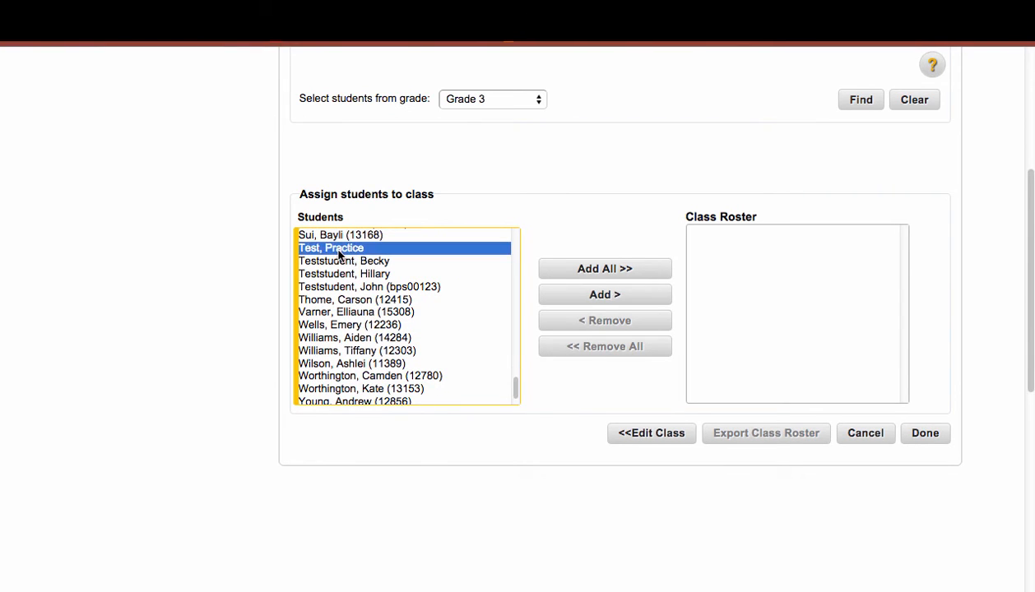
left_click(342, 260)
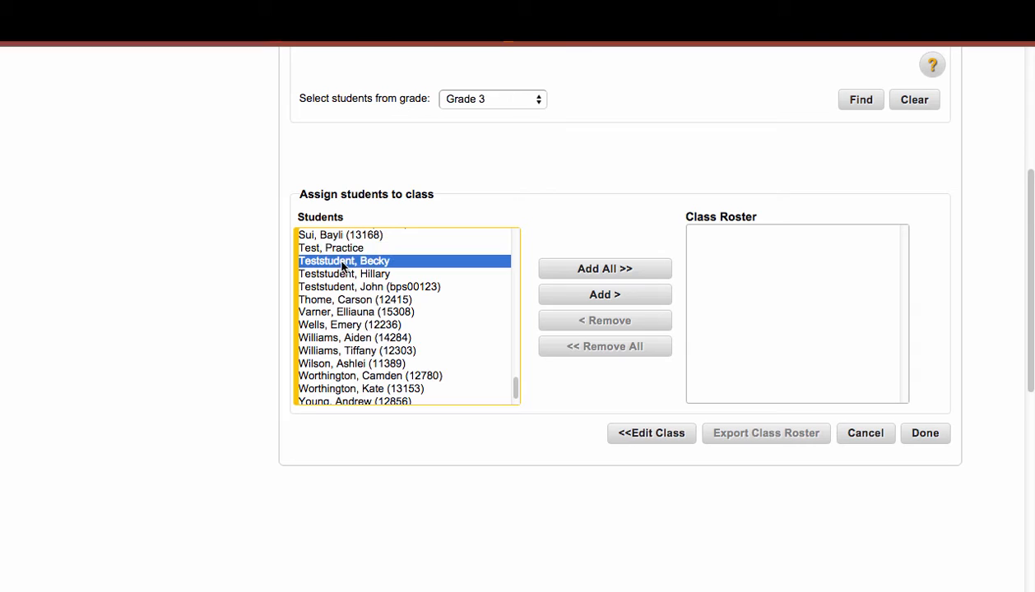
left_click(346, 273)
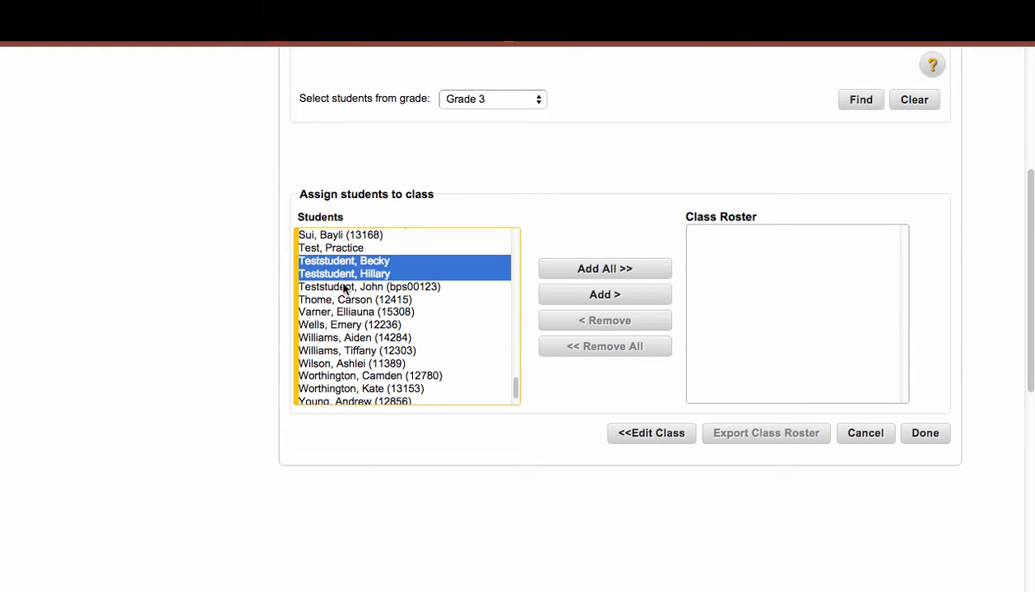
left_click(369, 287)
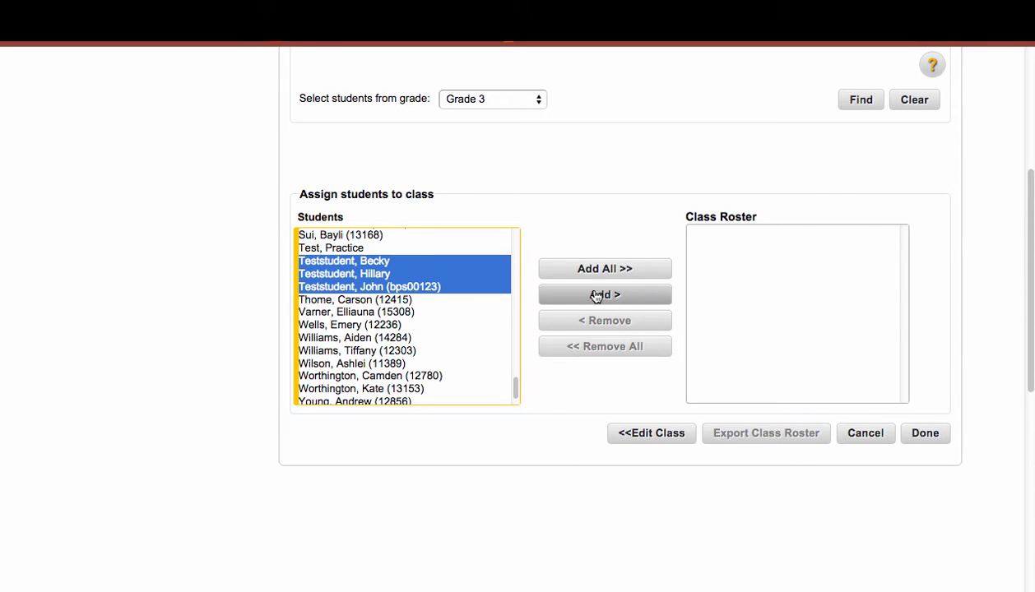
left_click(604, 295)
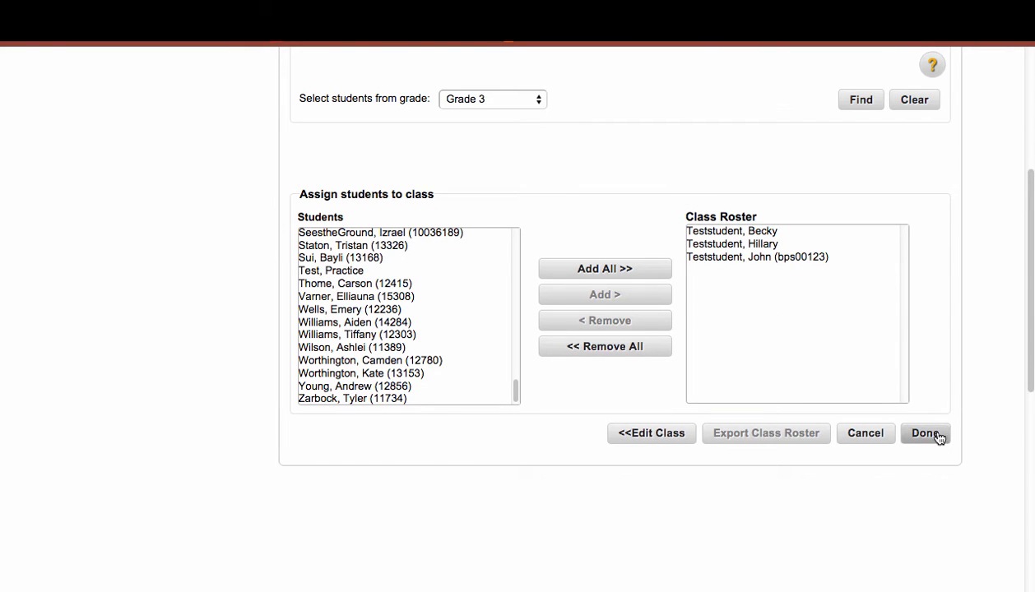
mouse_move(928, 441)
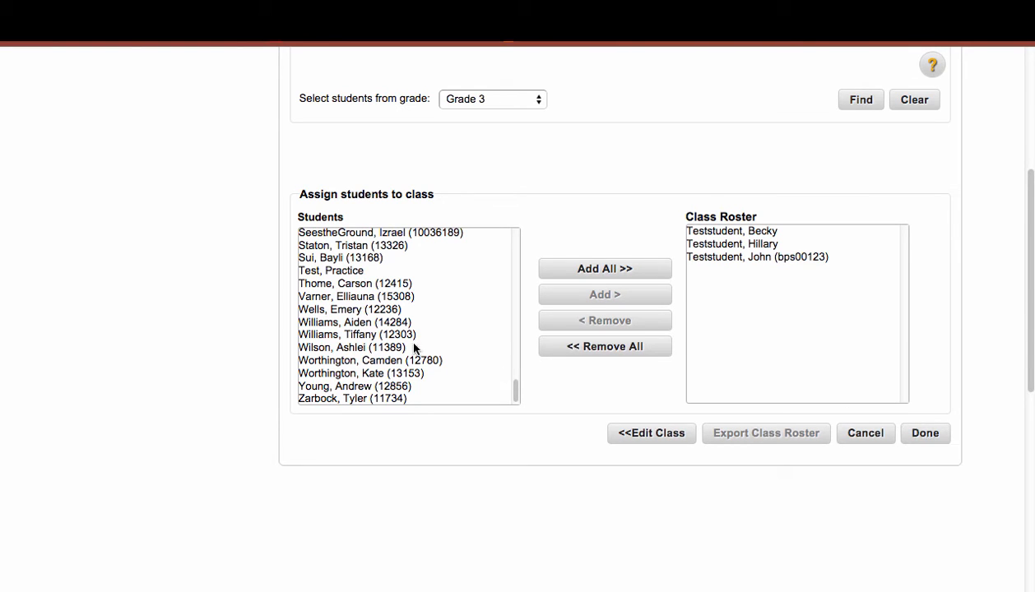
mouse_move(394, 273)
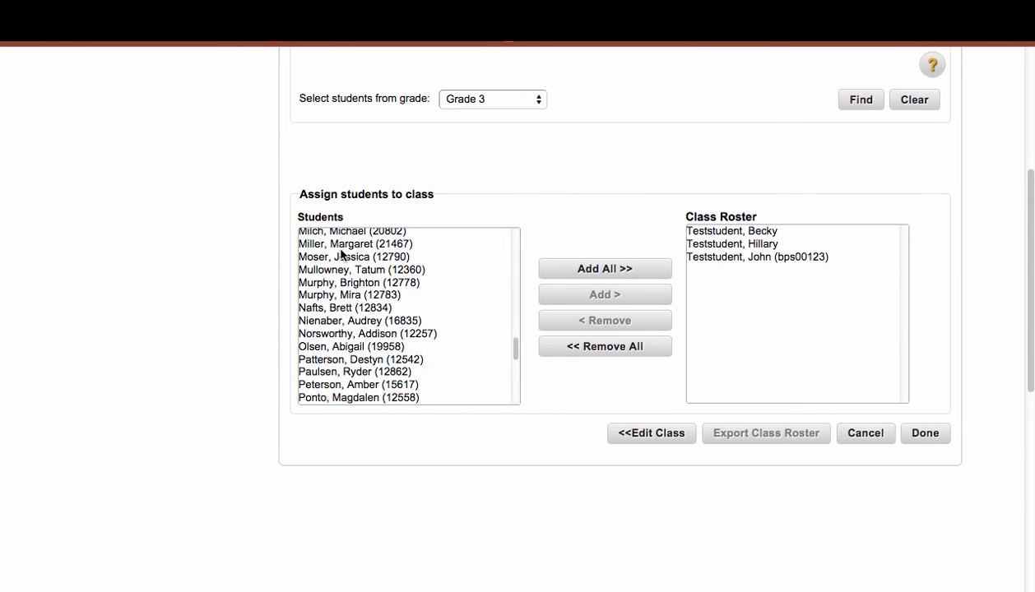
left_click(355, 244)
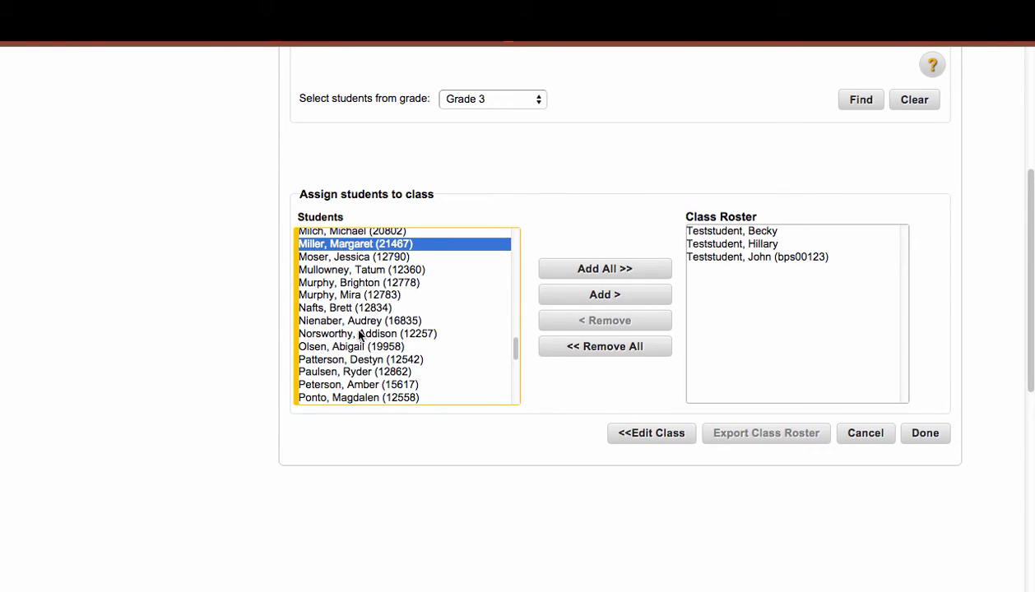
left_click(357, 321)
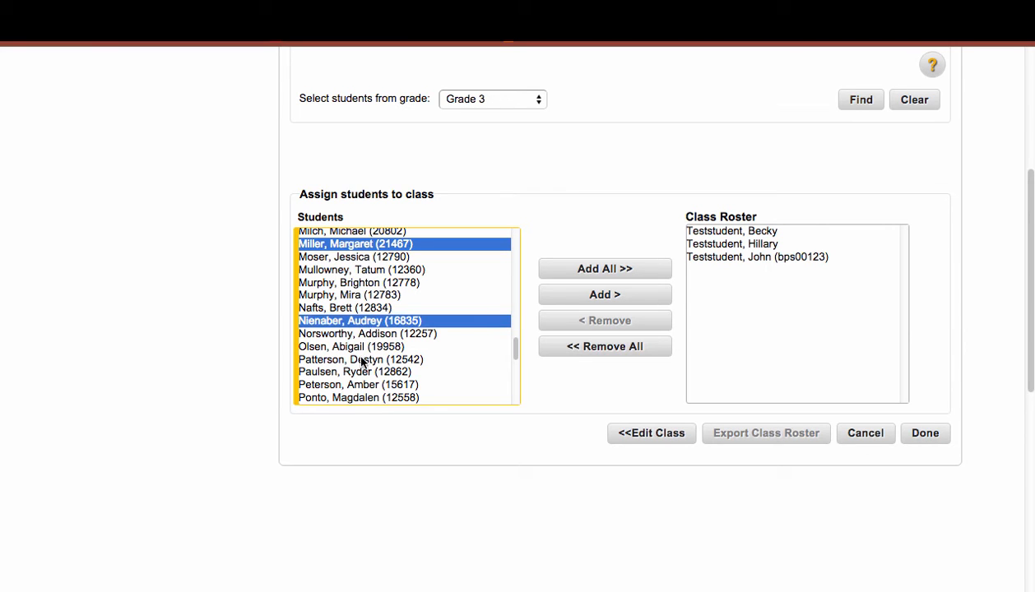
left_click(356, 372)
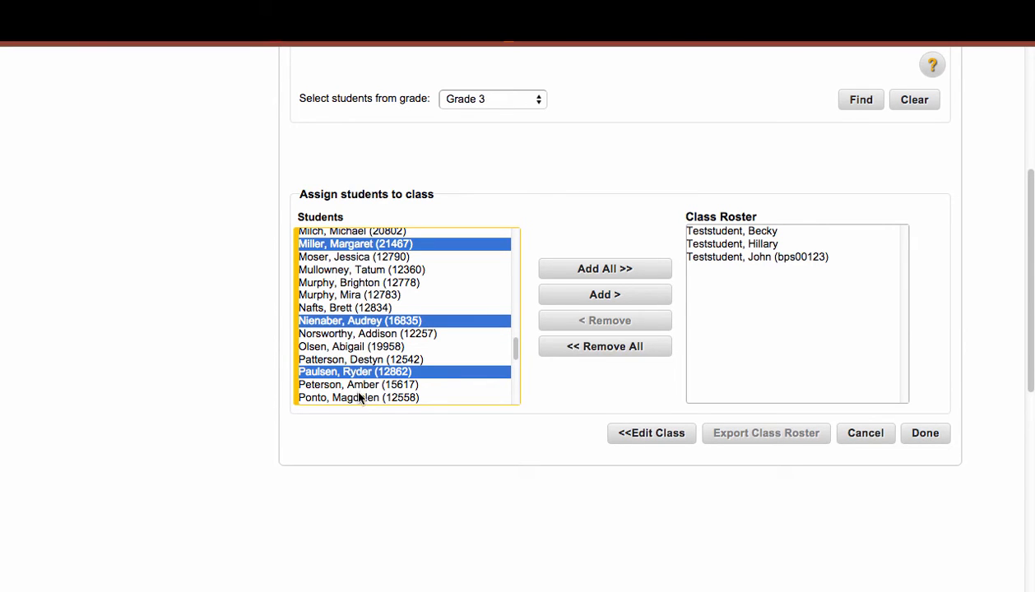
left_click(359, 397)
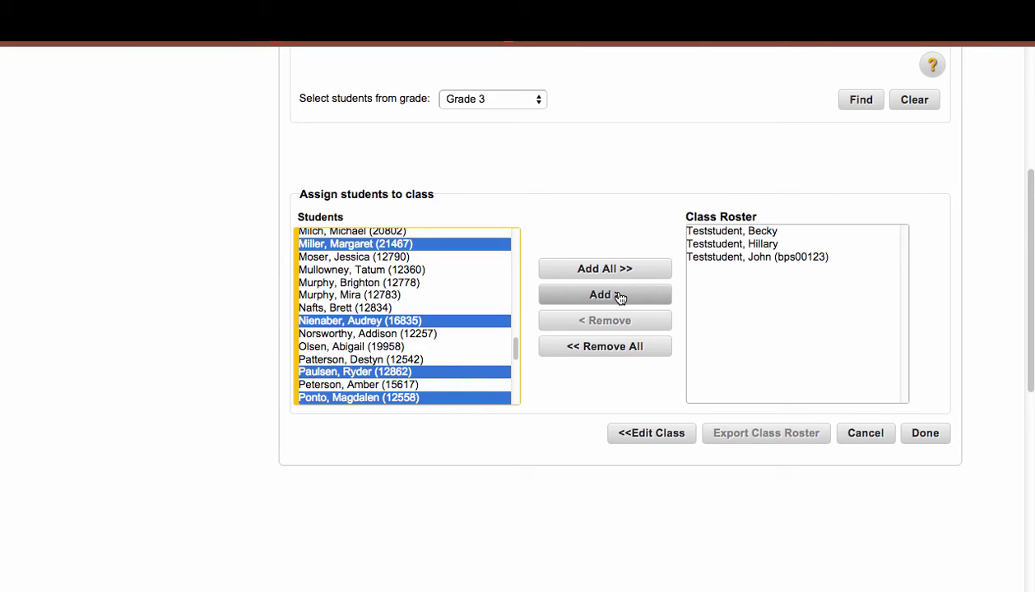
mouse_move(574, 299)
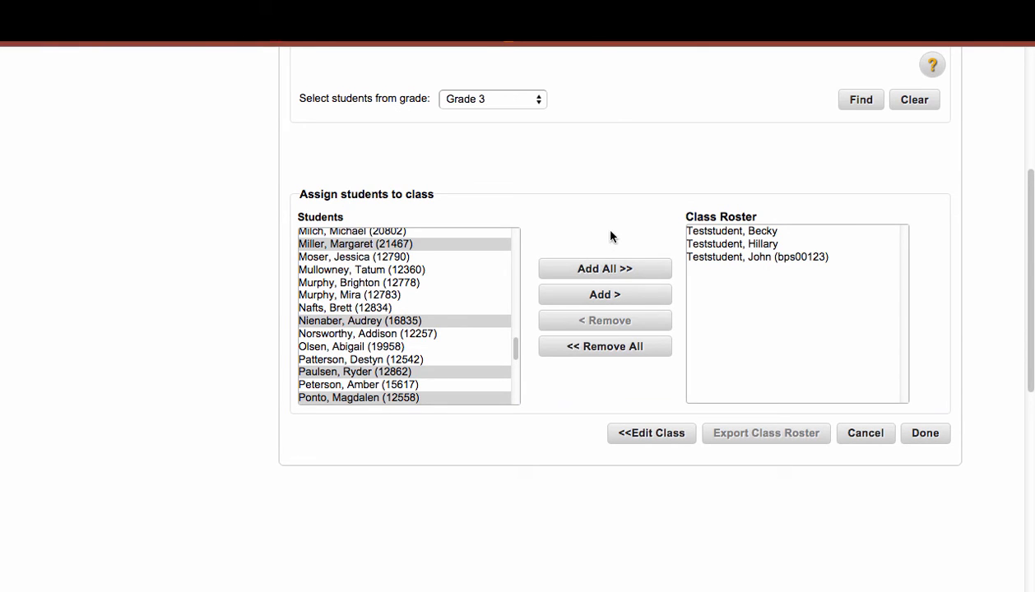
mouse_move(552, 316)
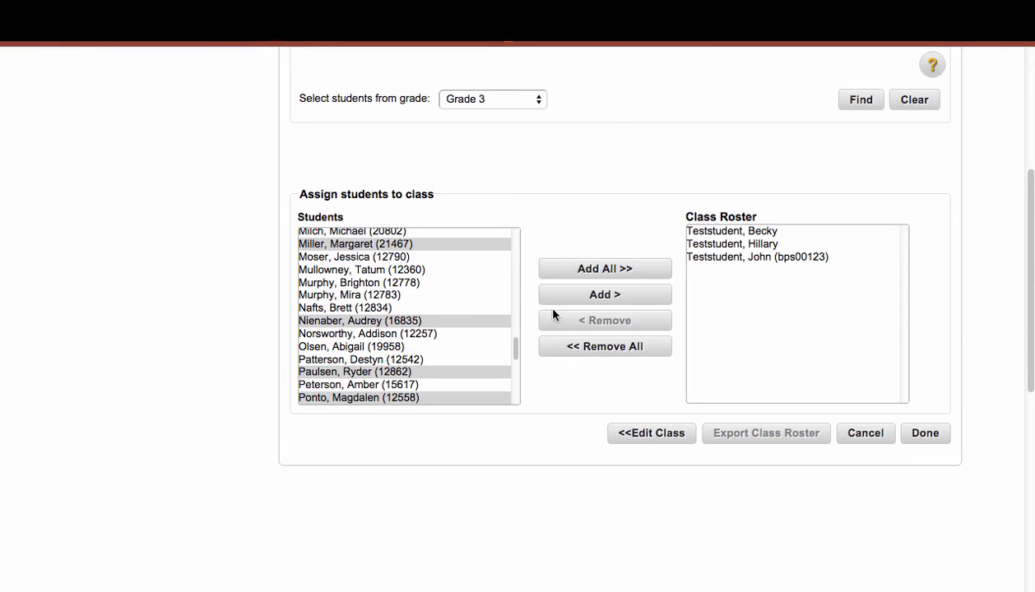
mouse_move(587, 231)
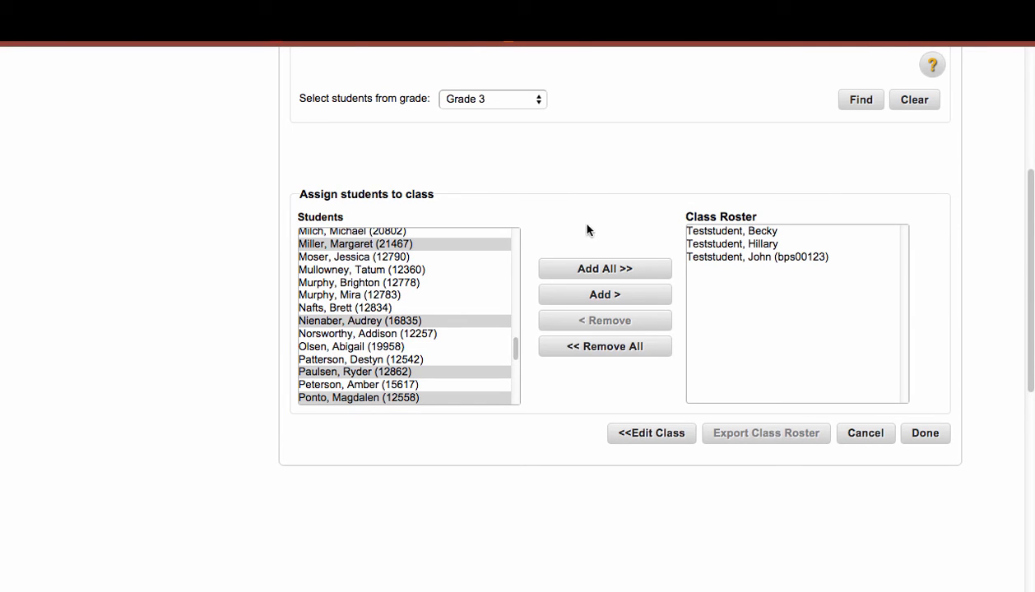
mouse_move(488, 280)
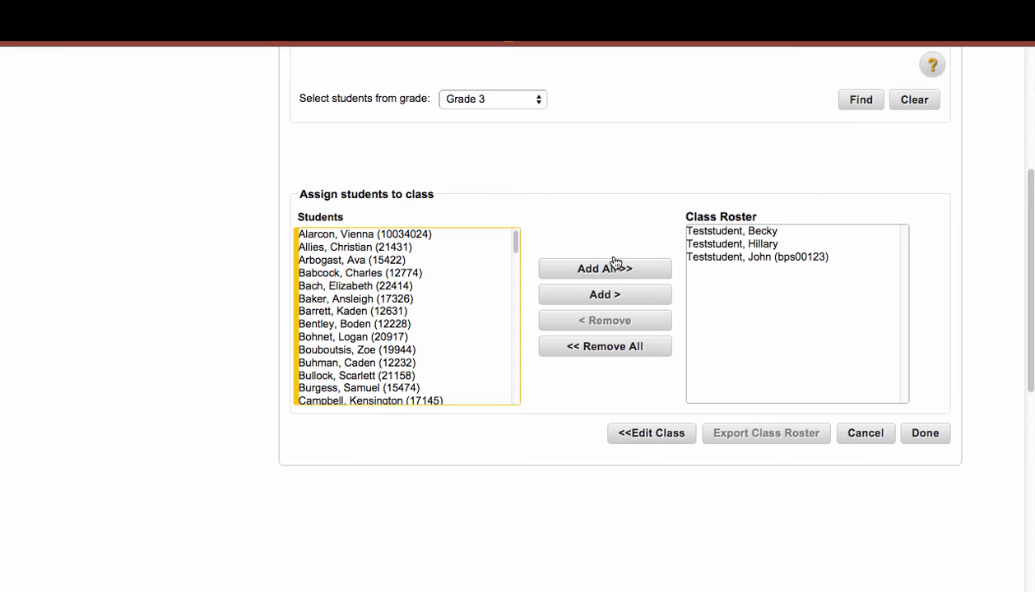
left_click(356, 349)
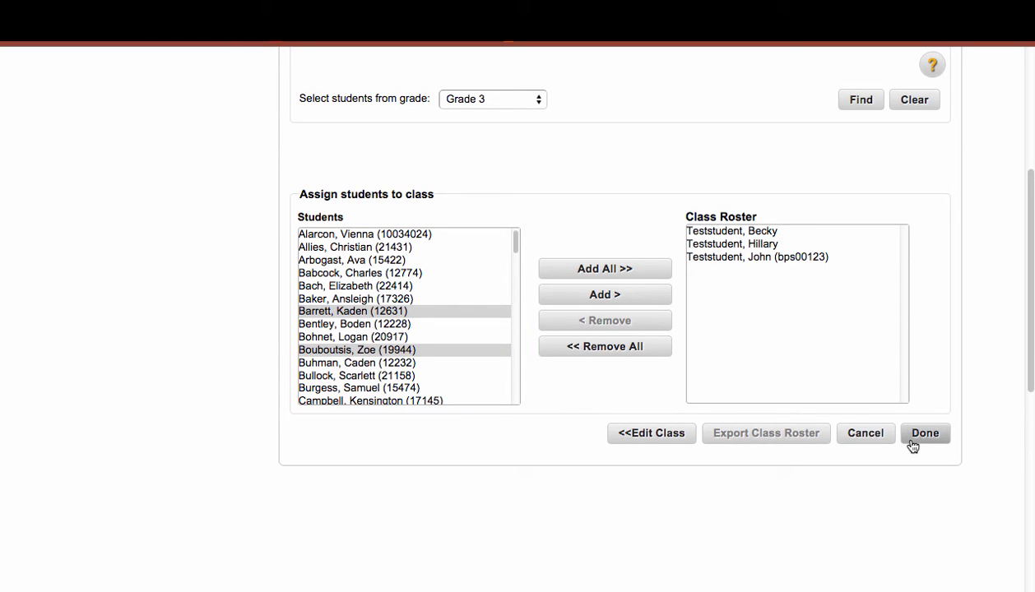
Finish with Done and confirm saving the class, returning to Manage Classes
left_click(924, 435)
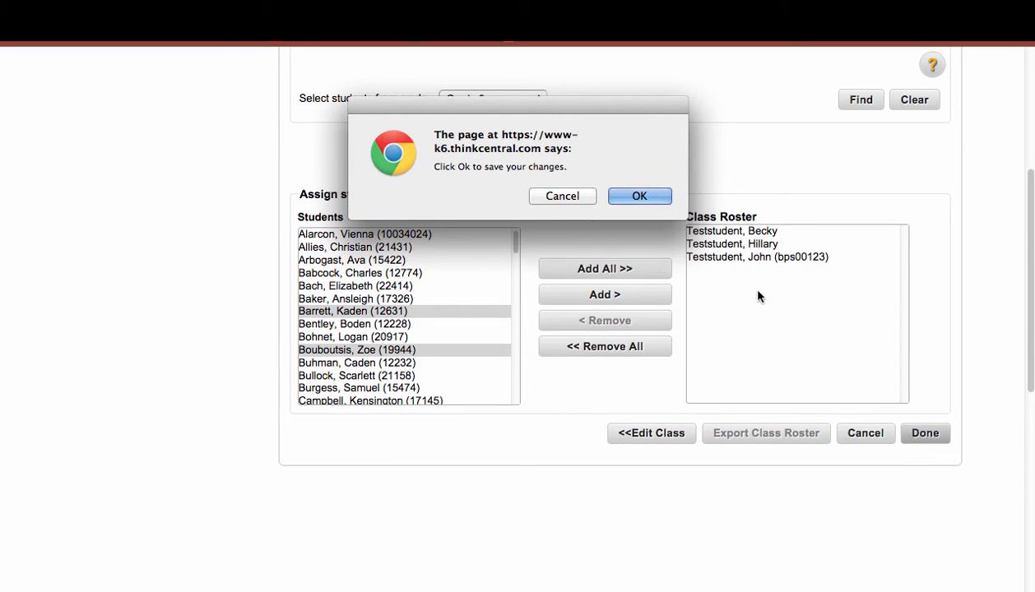
left_click(642, 198)
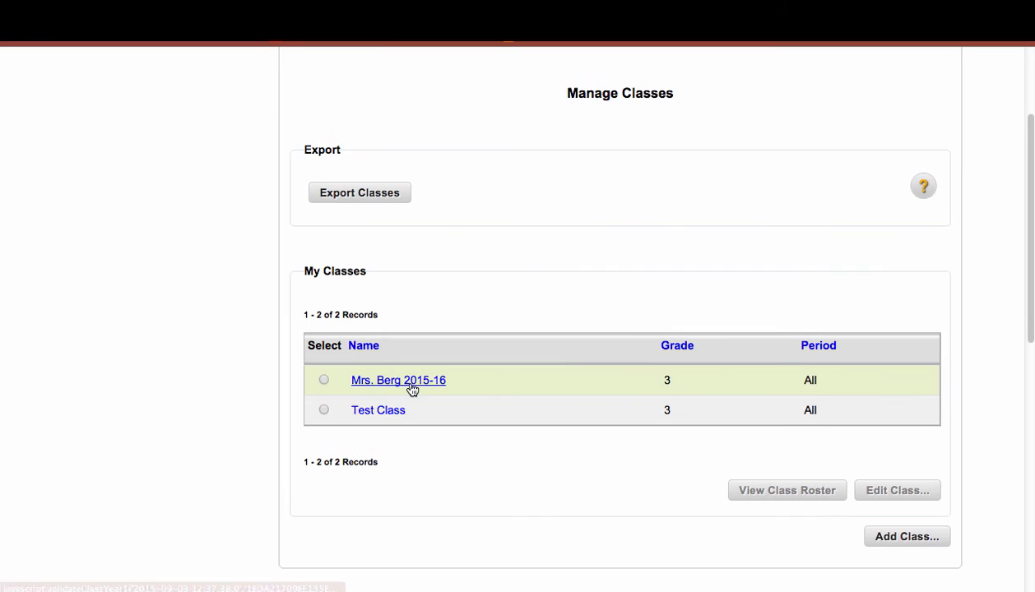
Reopen Mrs. Berg 2015-16 and go to Assign Students, showing its three saved test students
left_click(397, 380)
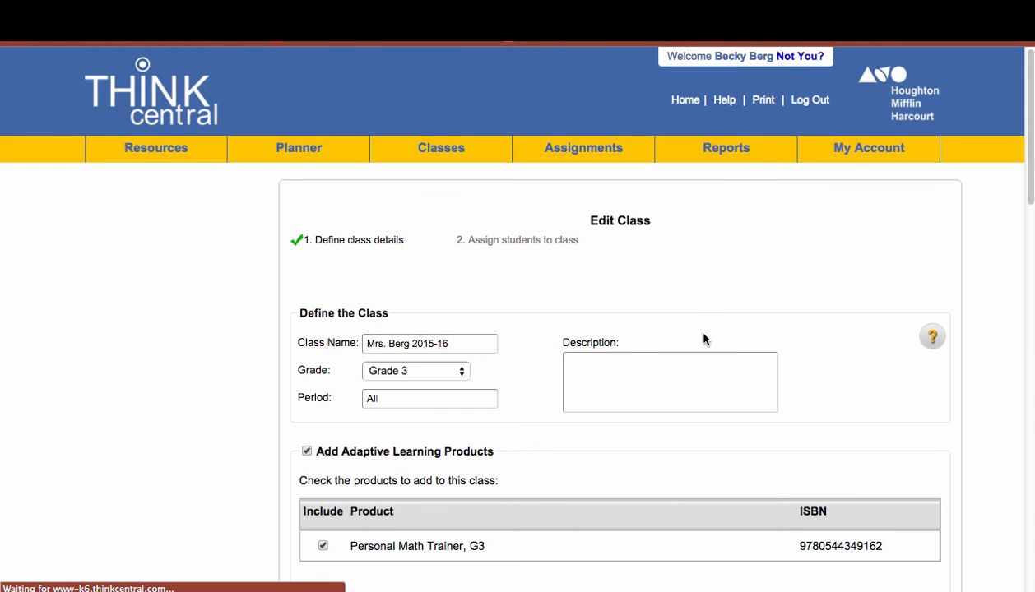
scroll("down", 3)
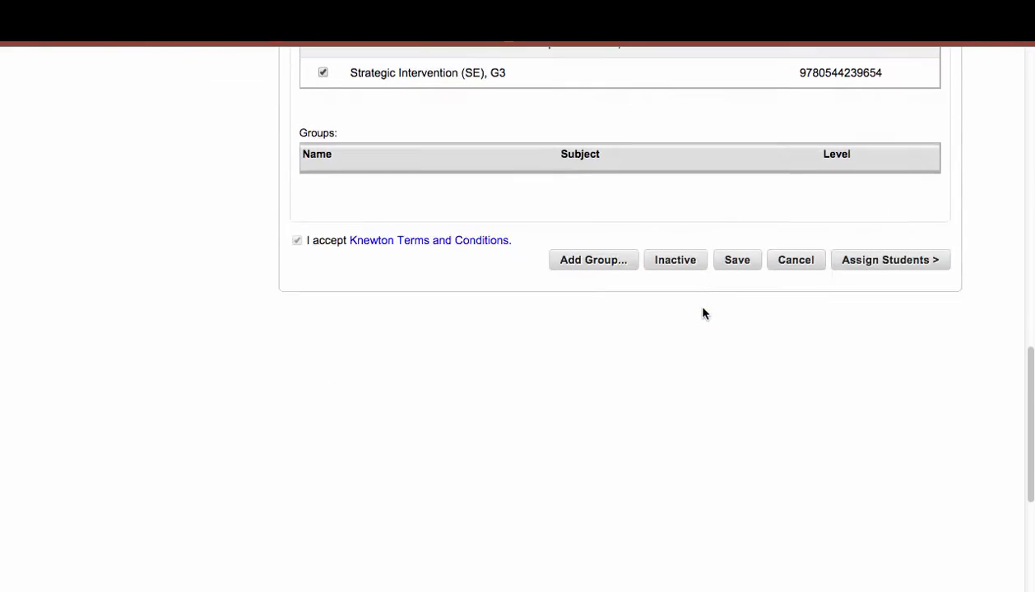
left_click(890, 260)
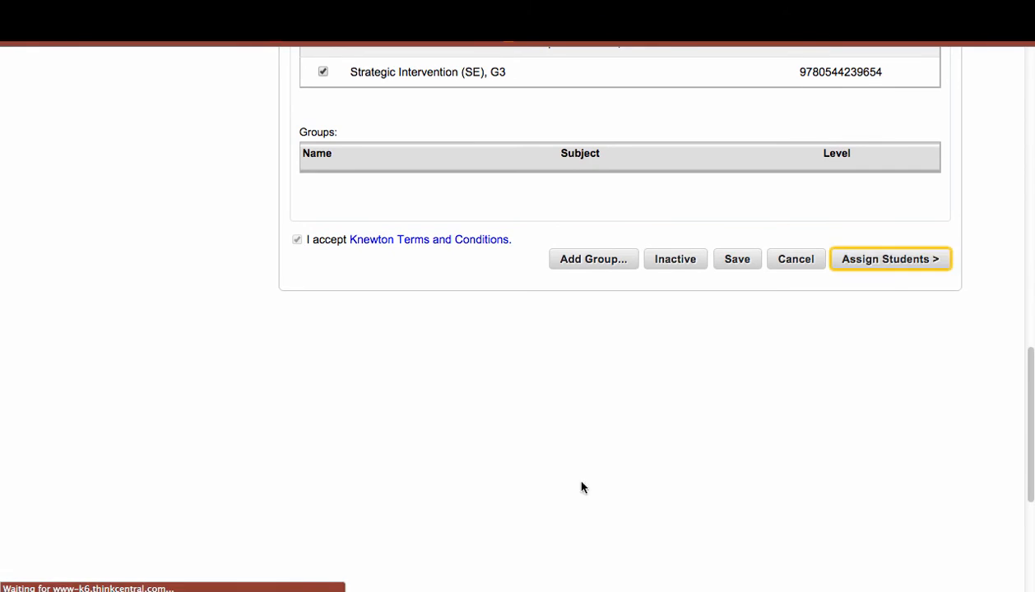
left_click(888, 258)
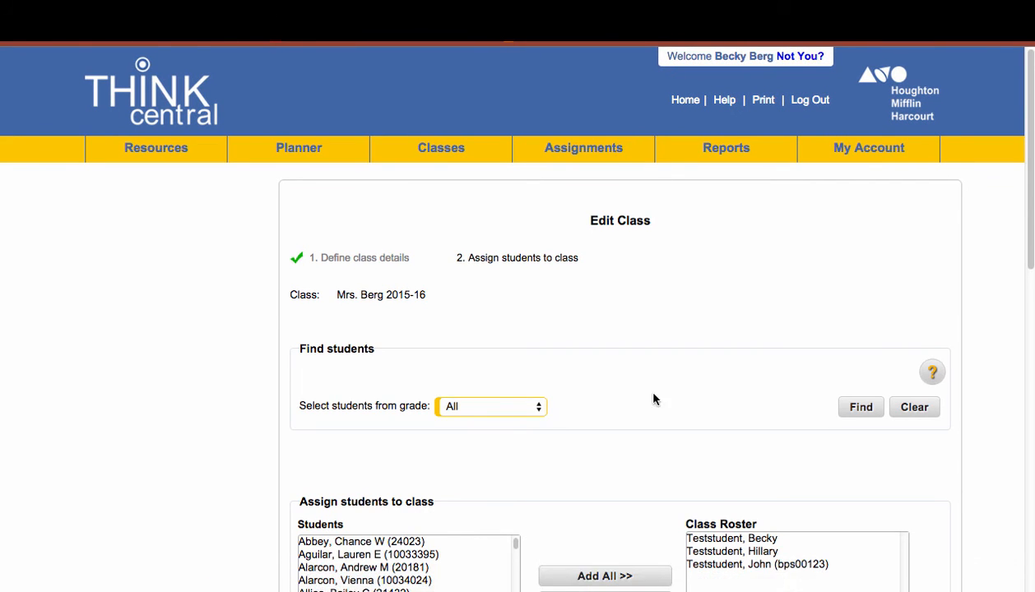
scroll("down", 3)
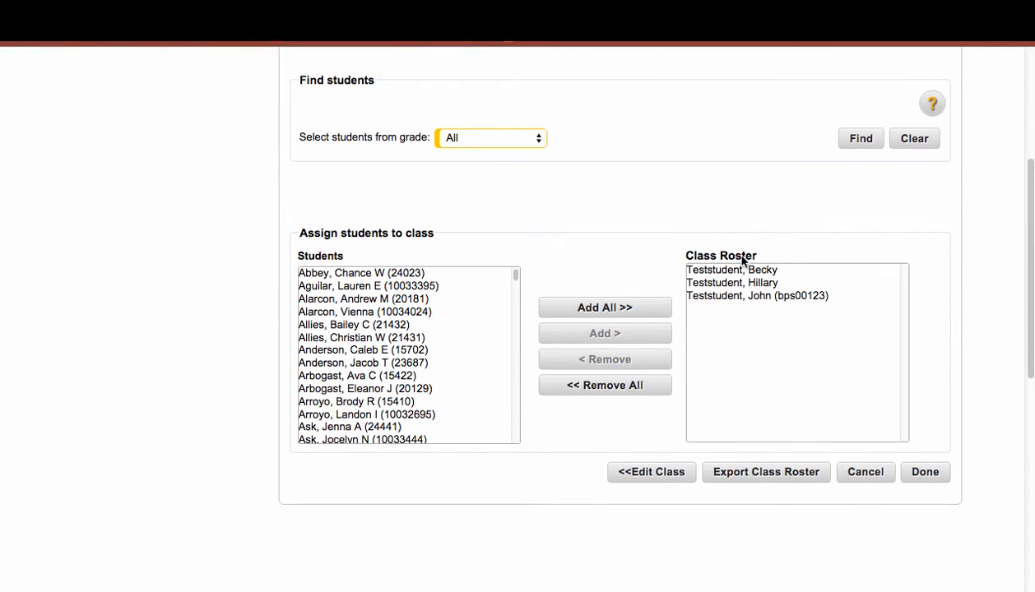
mouse_move(732, 253)
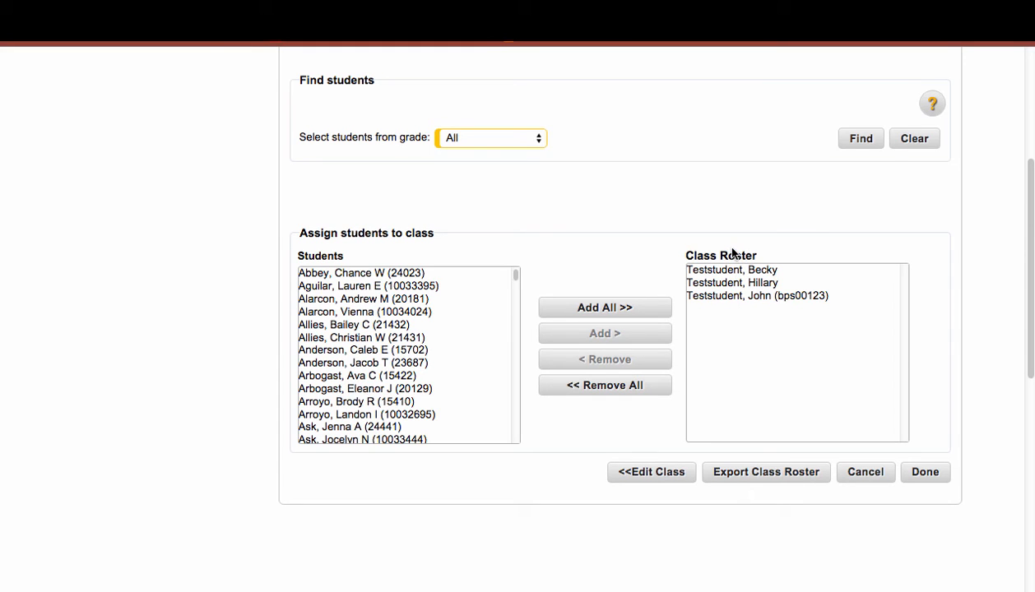
mouse_move(706, 195)
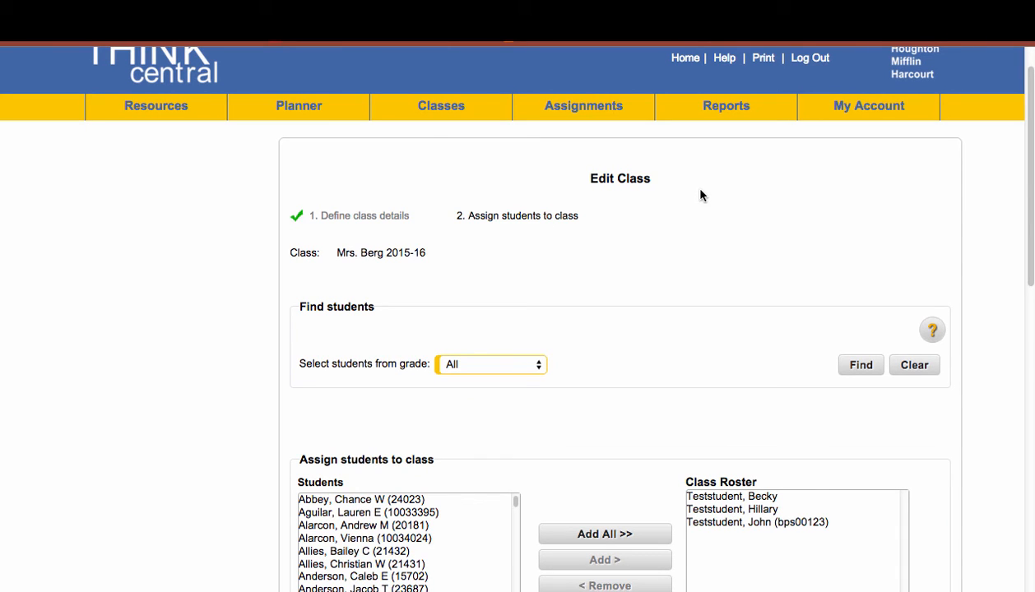
Back in Manage Classes, select Mrs. Berg 2015-16 and show its roster with View Class Roster
left_click(441, 105)
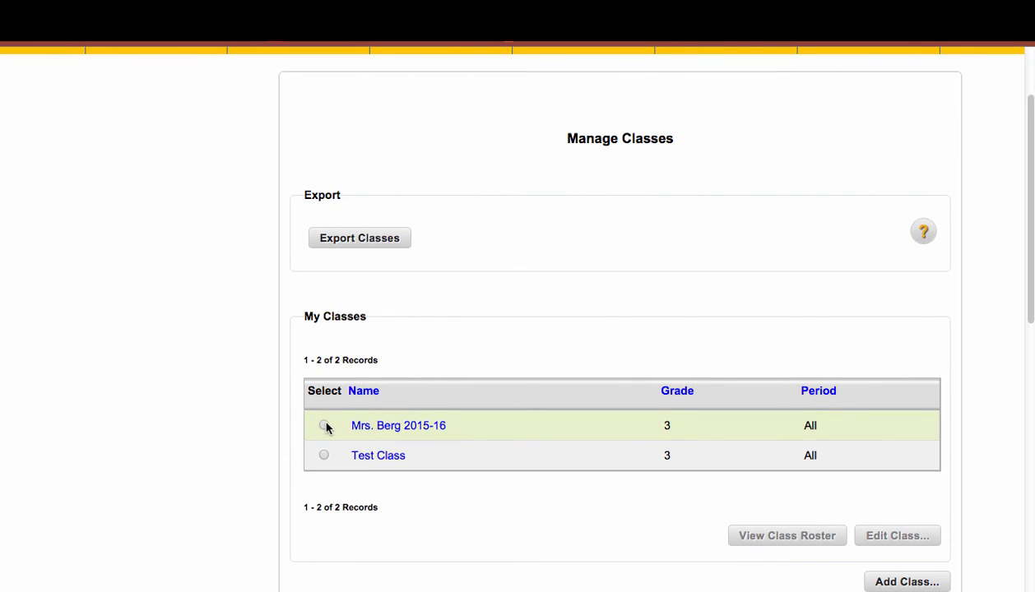
left_click(323, 424)
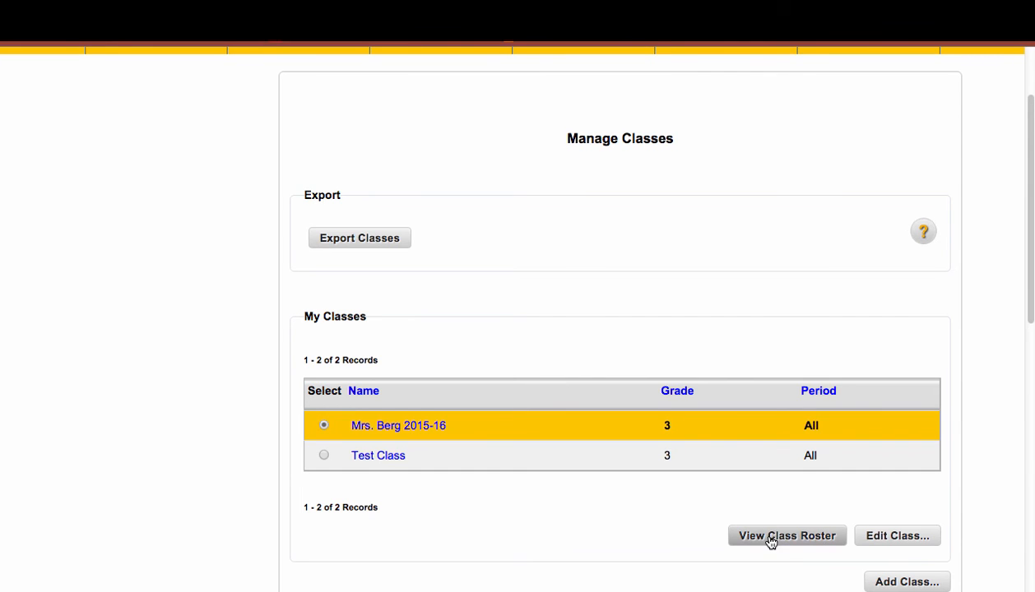
left_click(787, 537)
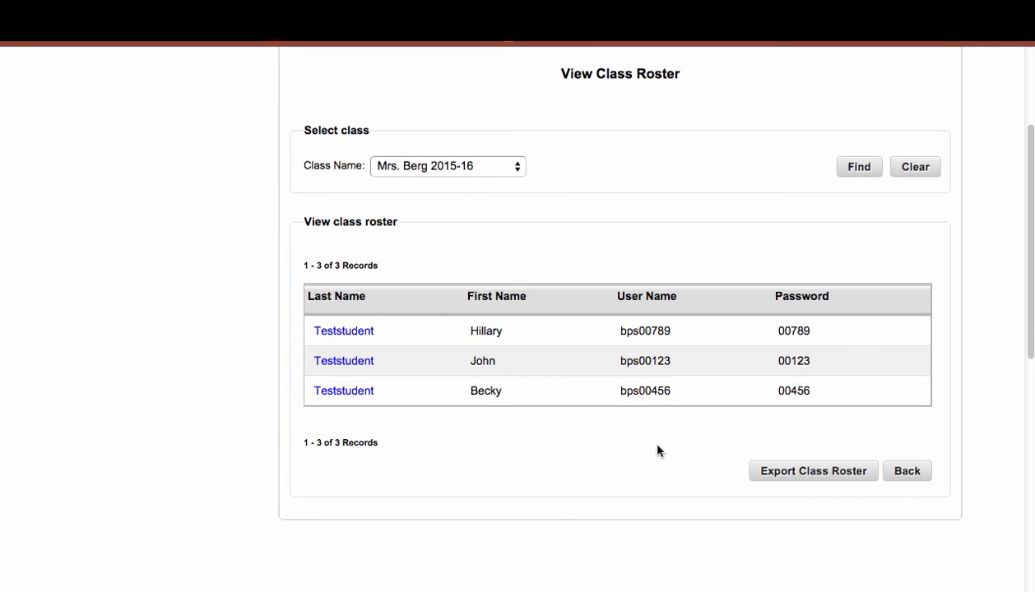
mouse_move(362, 293)
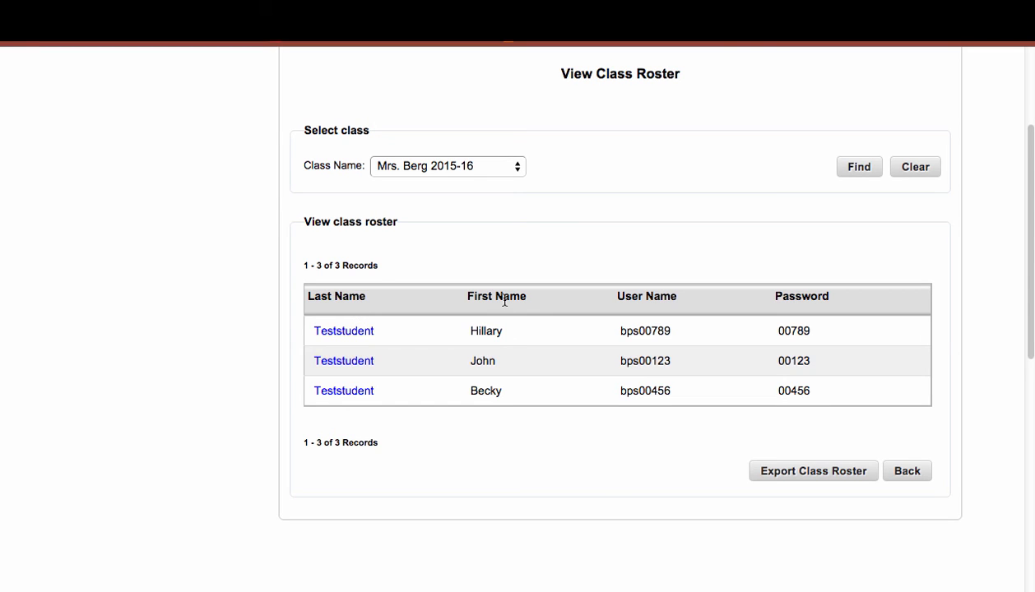
mouse_move(690, 316)
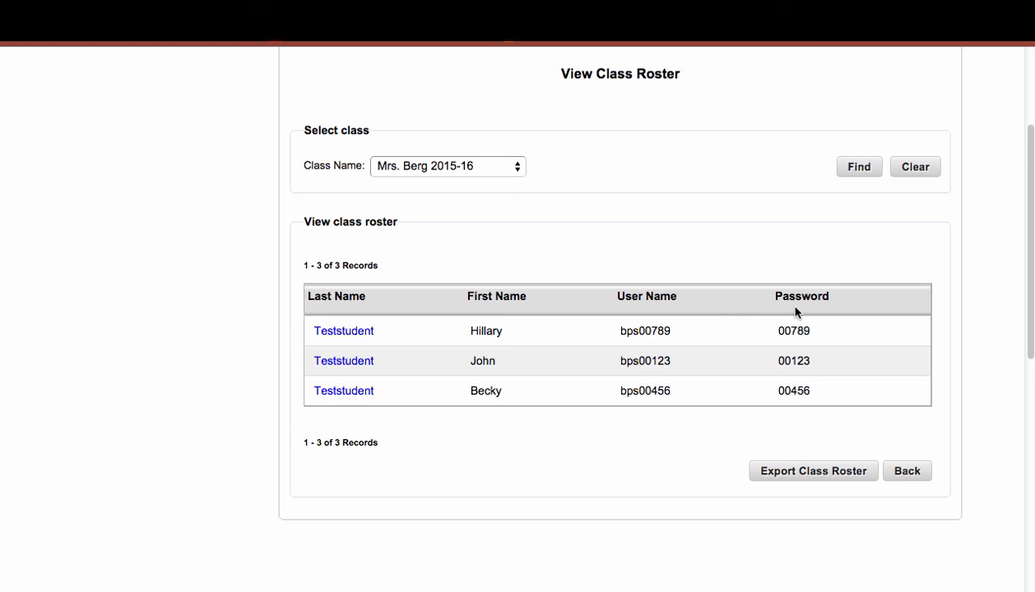
mouse_move(753, 319)
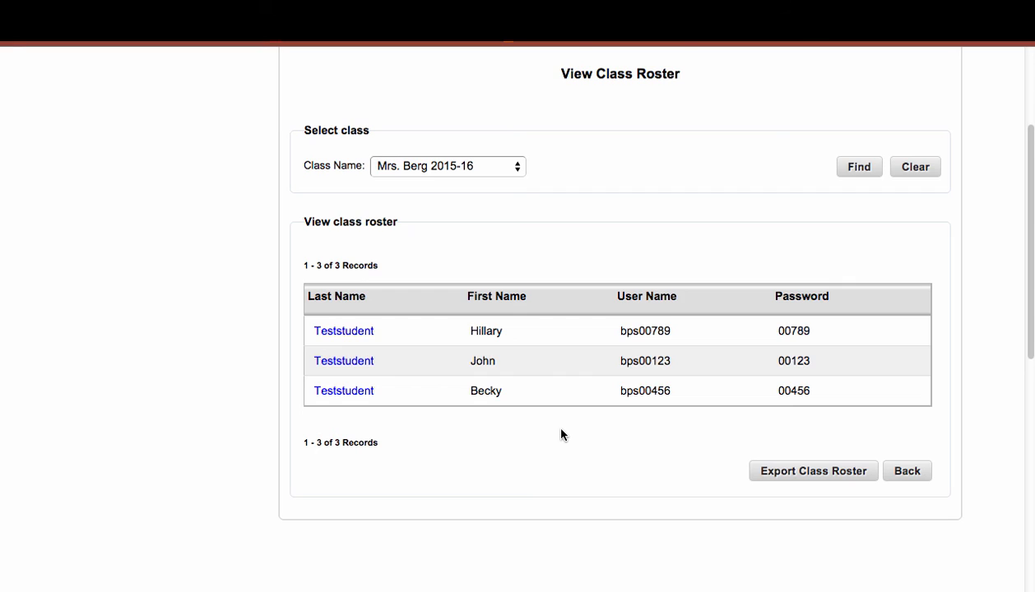
mouse_move(653, 431)
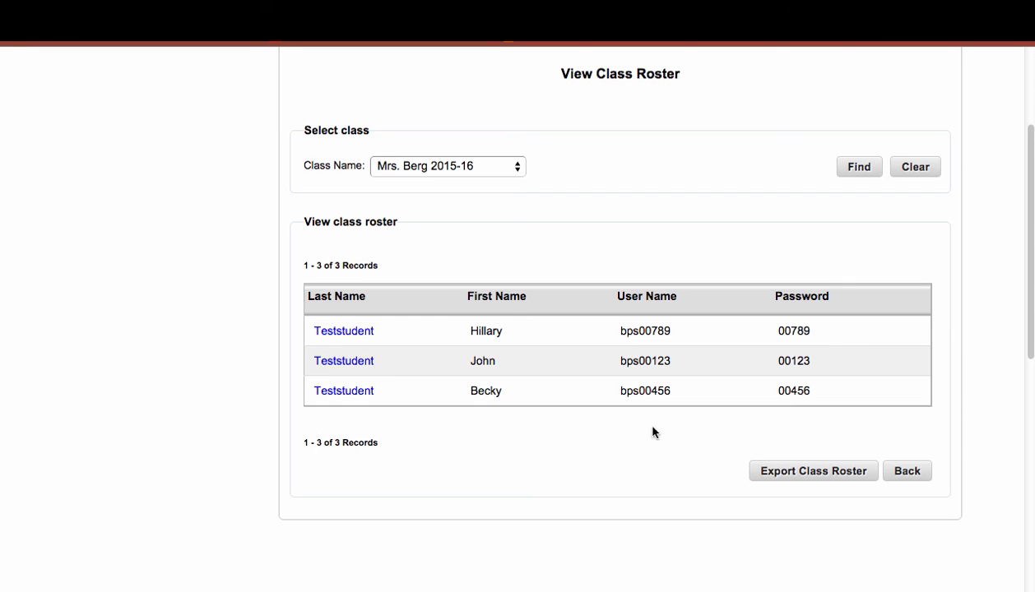